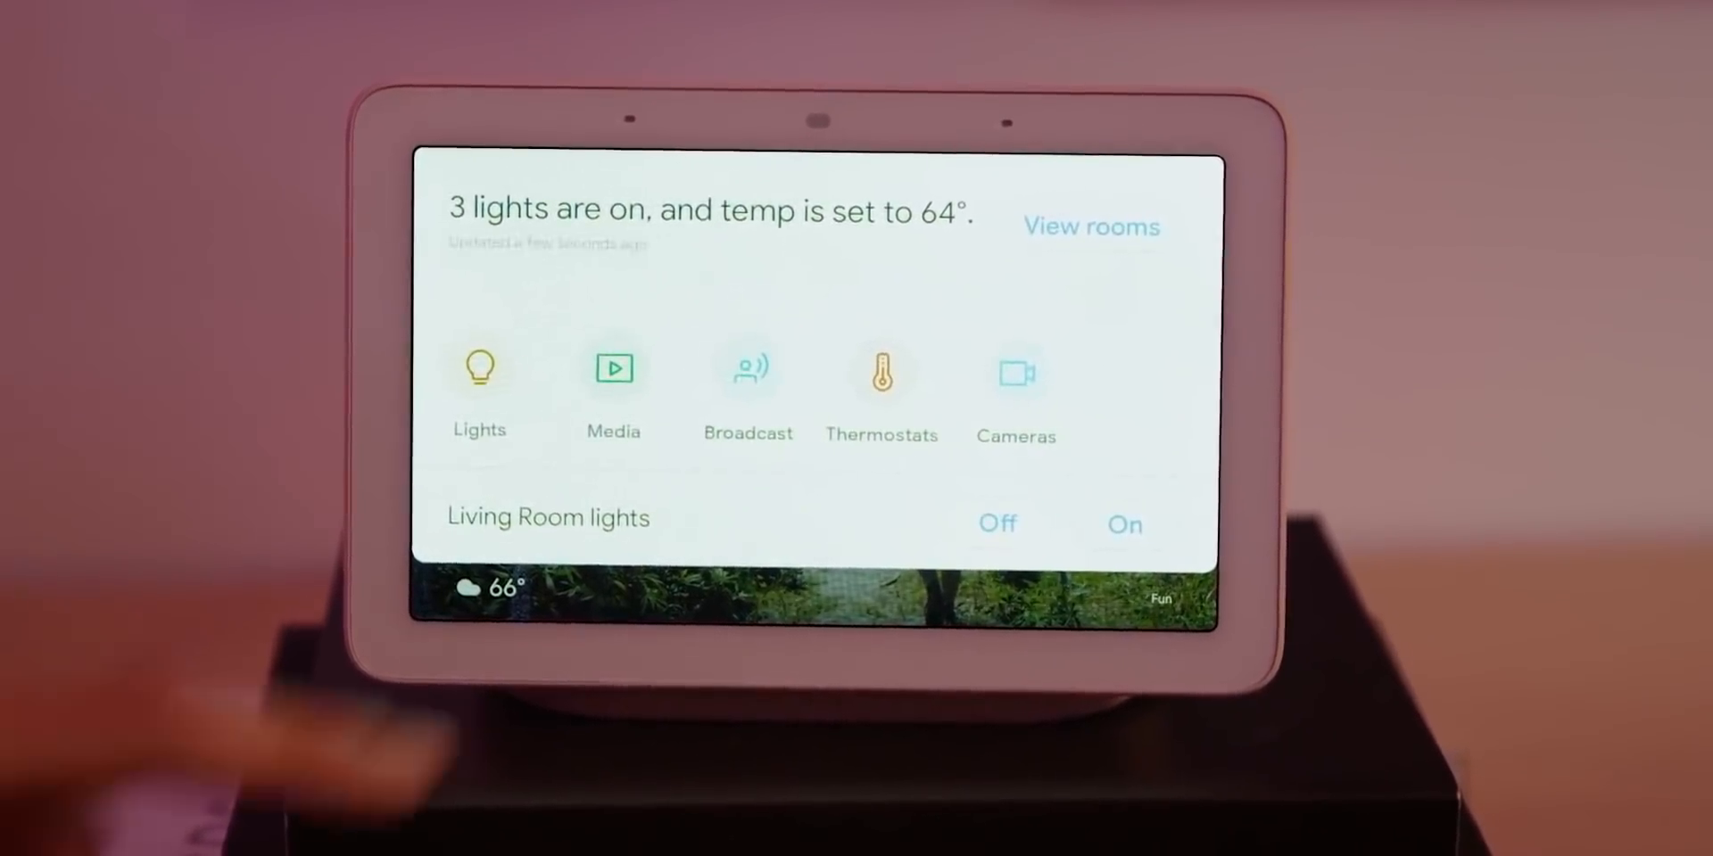
{"action": "left_click", "coordinate": [882, 368]}
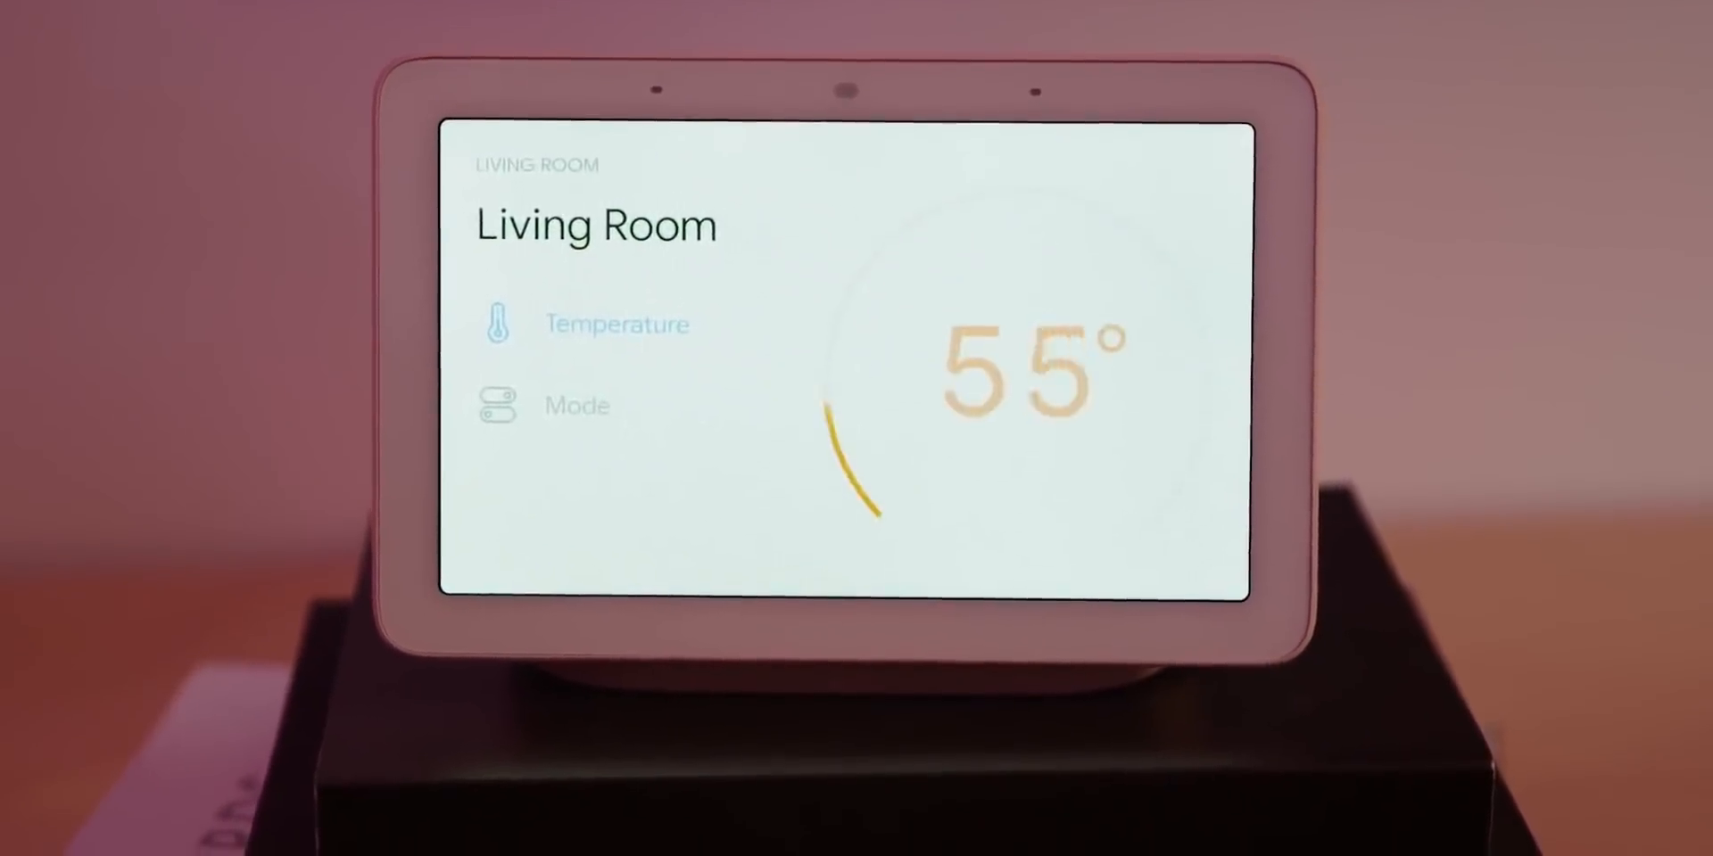